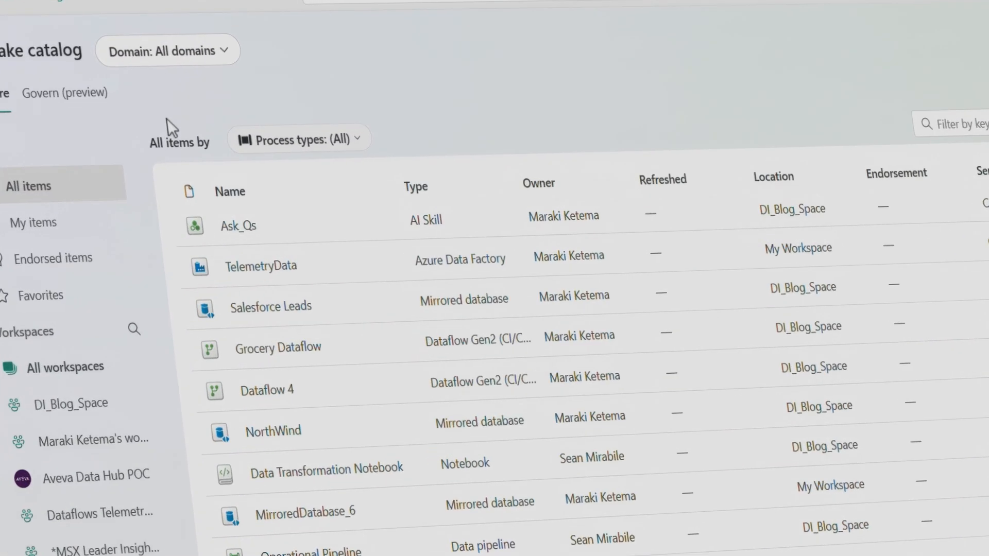
- Expand the catalog's item-type filter and pick one of its Data/Insights/Processes options
{"action": "left_click", "coordinate": [327, 117]}
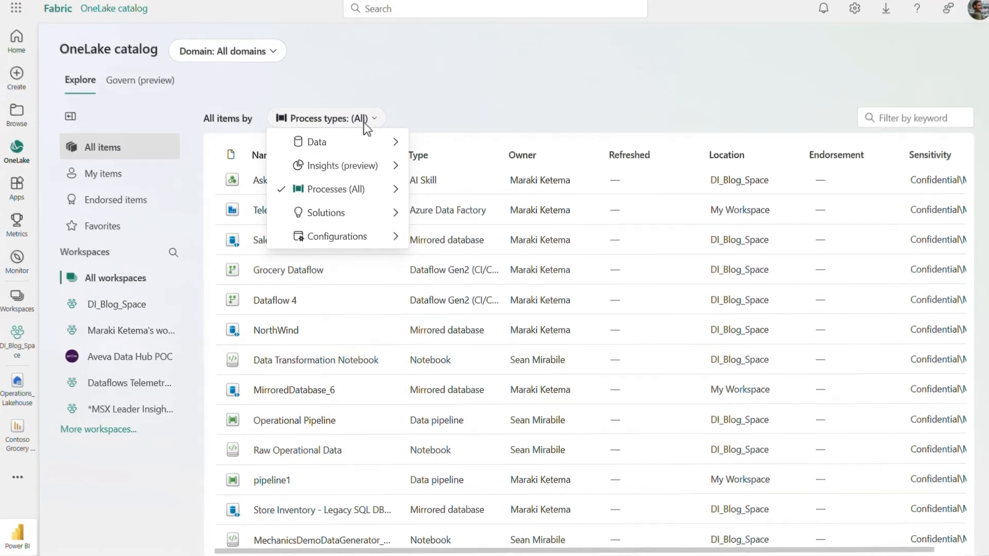
{"action": "left_click", "coordinate": [295, 420]}
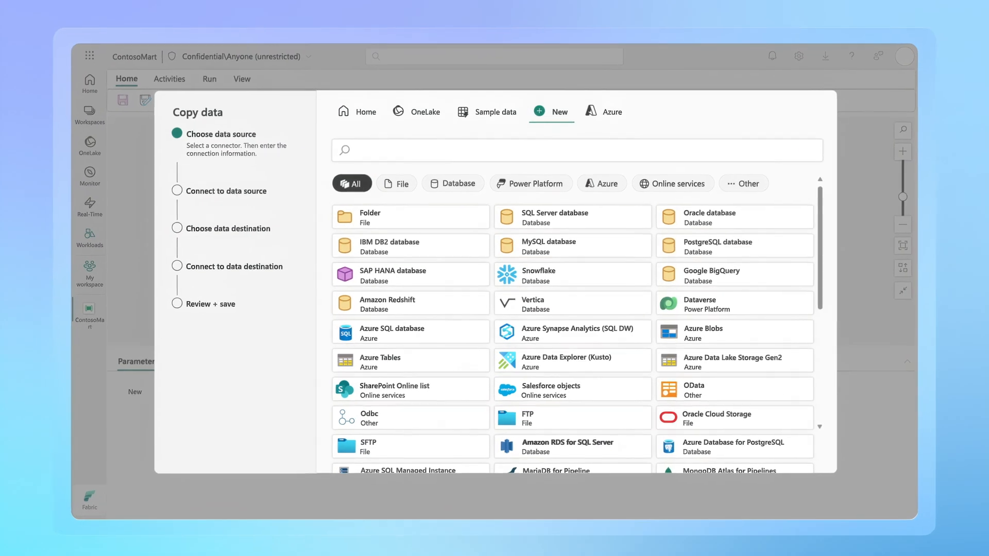
- Scroll the Copy data connector gallery to reveal sources like Amazon S3, Dynamics 365, REST and ServiceNow
{"action": "scroll", "scroll_direction": "down", "scroll_amount": 3}
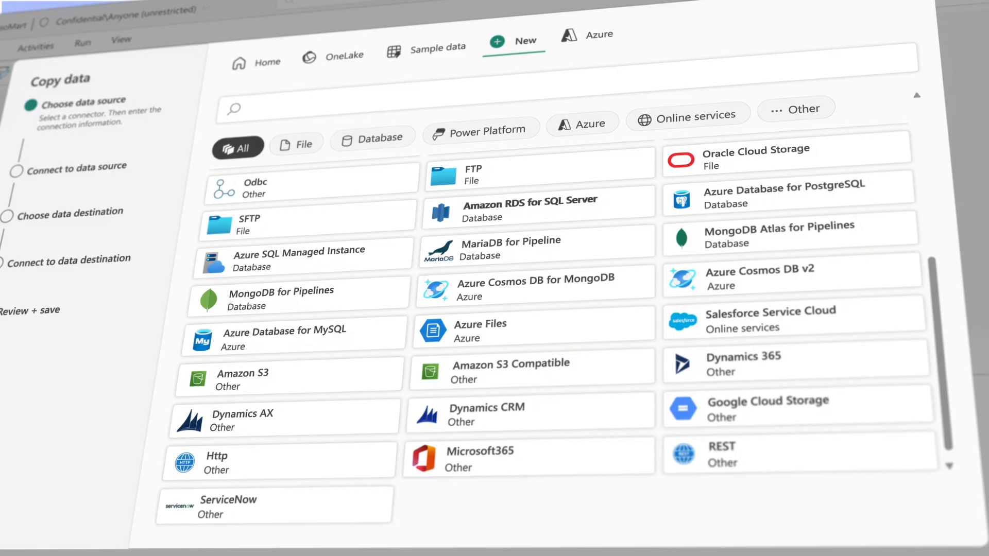